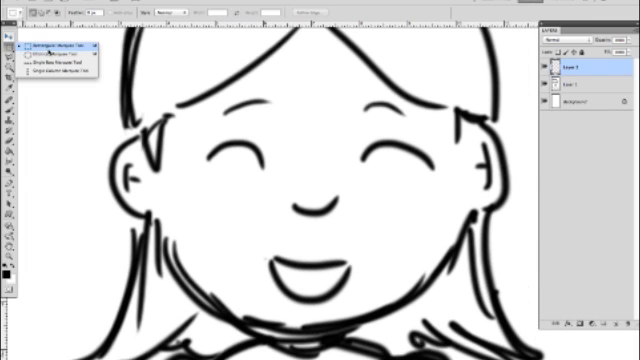
Step: Switch to the Rectangular Marquee Tool to start selecting the girl's head
{"action": "left_click", "coordinate": [45, 47]}
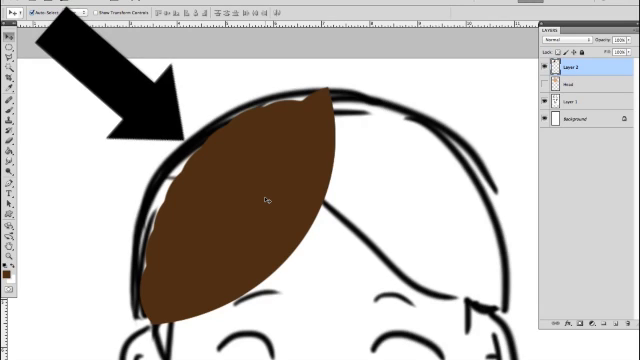
Step: Apply an Edit > Transform command to the copied brown hair strand
{"action": "left_click", "coordinate": [40, 9]}
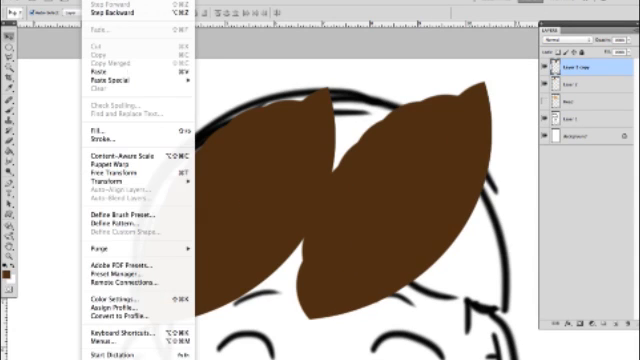
{"action": "left_click", "coordinate": [118, 177]}
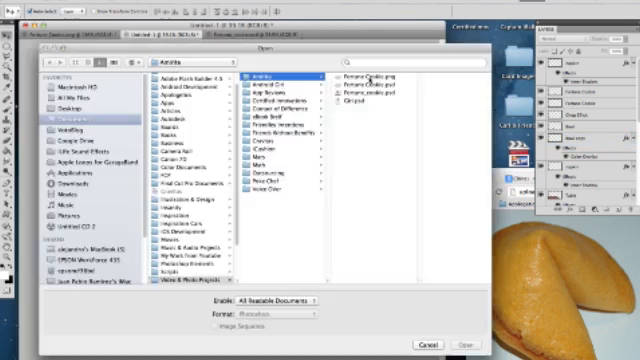
Step: Select an item in the project folder holding the Fortune Cookie files
{"action": "left_click", "coordinate": [460, 340]}
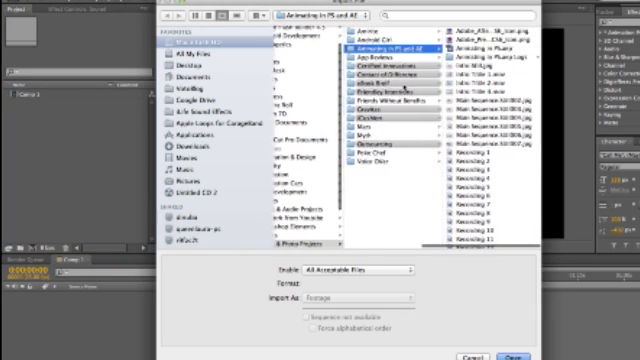
Step: Import the Girl Photoshop file as a composition with layer sizes
{"action": "left_click", "coordinate": [363, 32]}
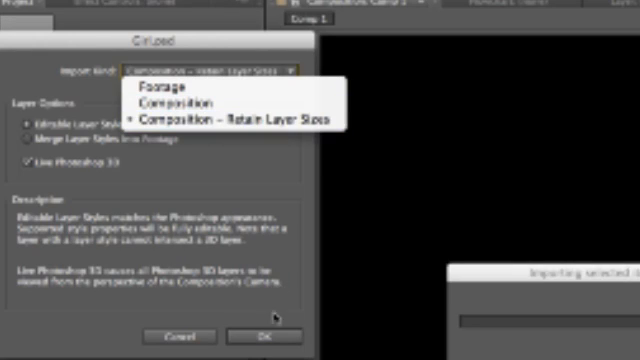
{"action": "left_click", "coordinate": [258, 333]}
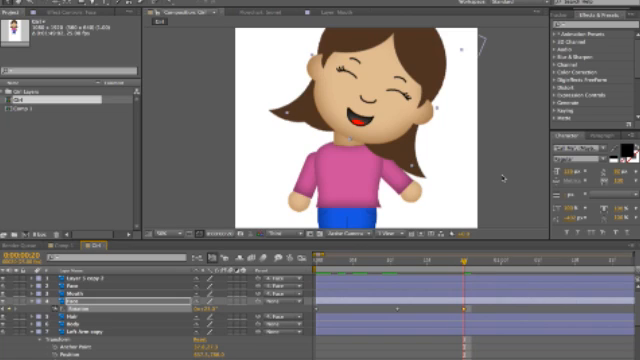
{"action": "mouse_move", "coordinate": [504, 176]}
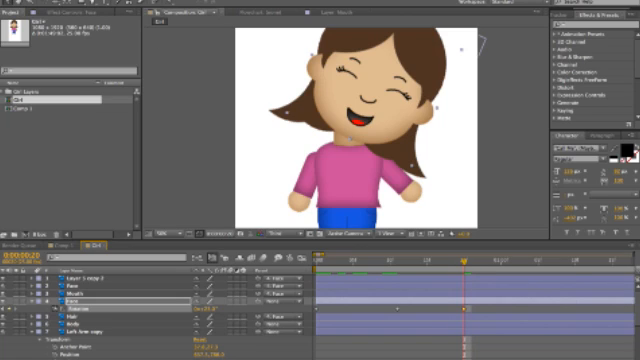